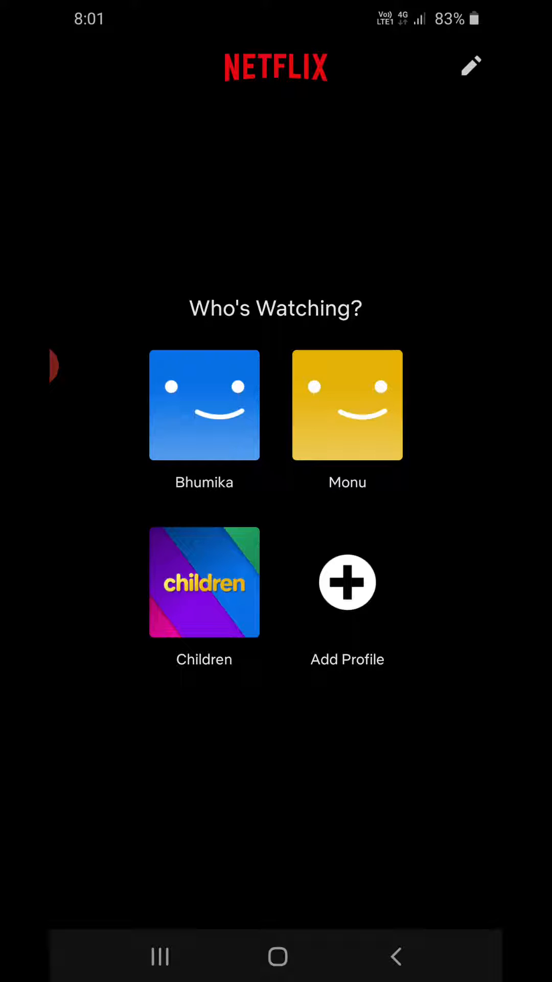
Enter Manage Profiles mode from the Who's Watching screen using the pencil icon
left_click(471, 67)
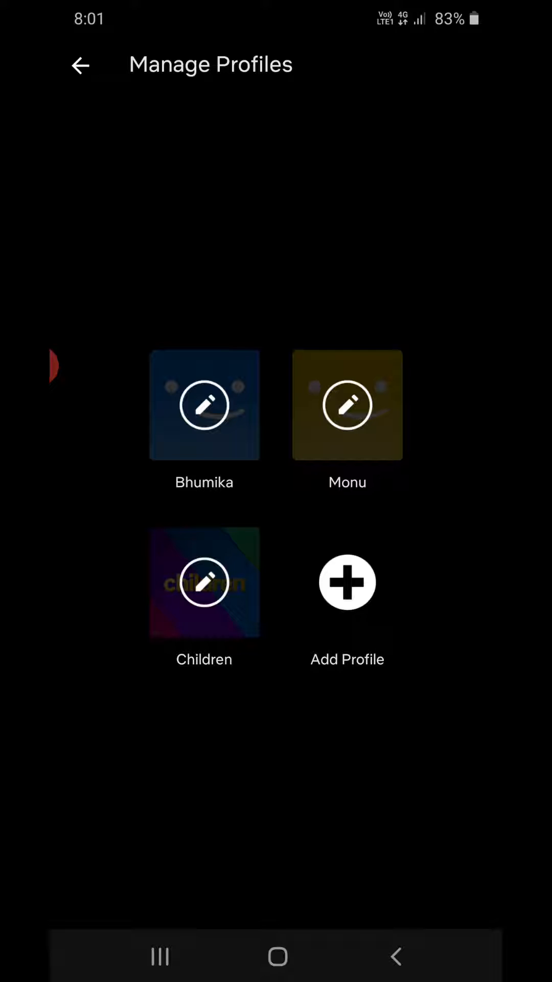
Open the Monu profile's Edit Profile page
left_click(346, 405)
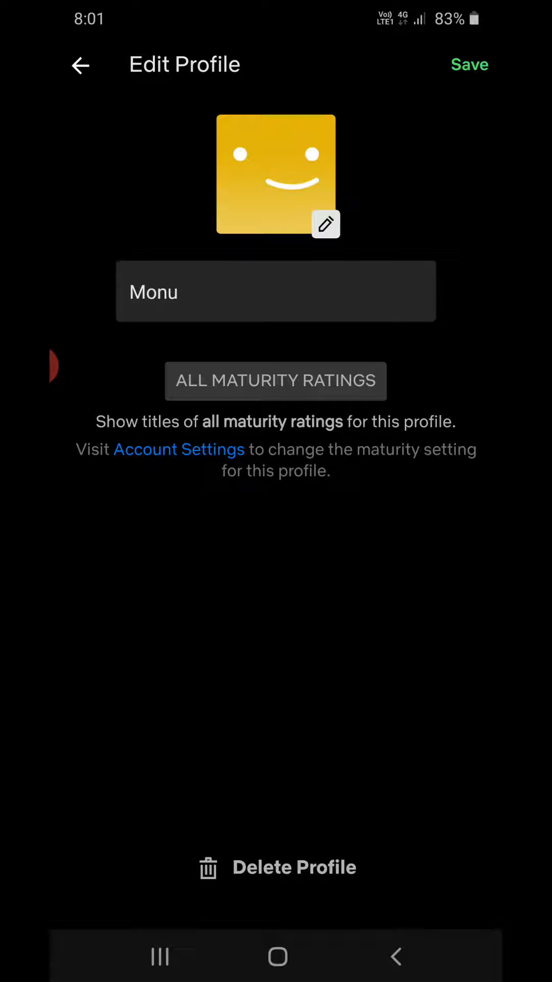
Delete the Monu profile, confirm it, and return to Who's Watching
left_click(276, 868)
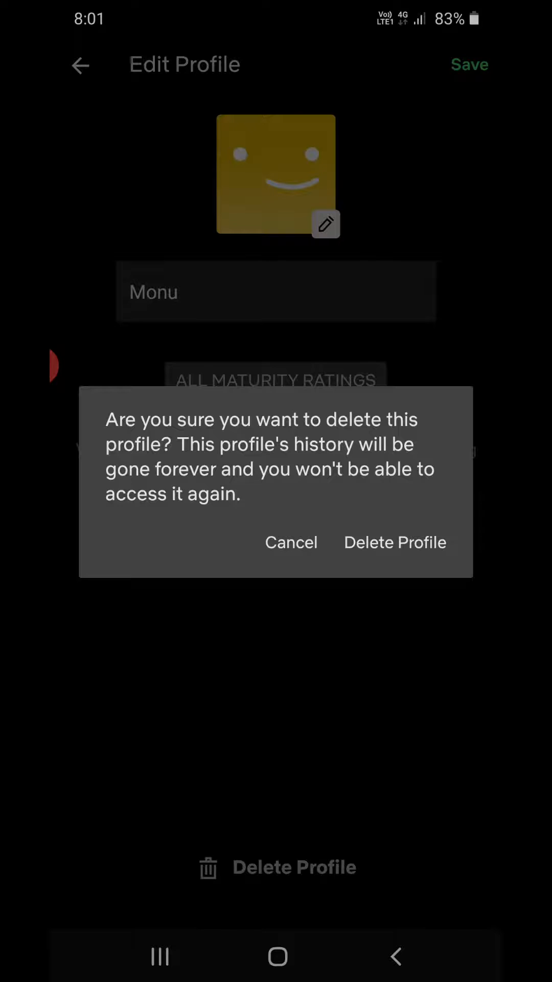
left_click(395, 542)
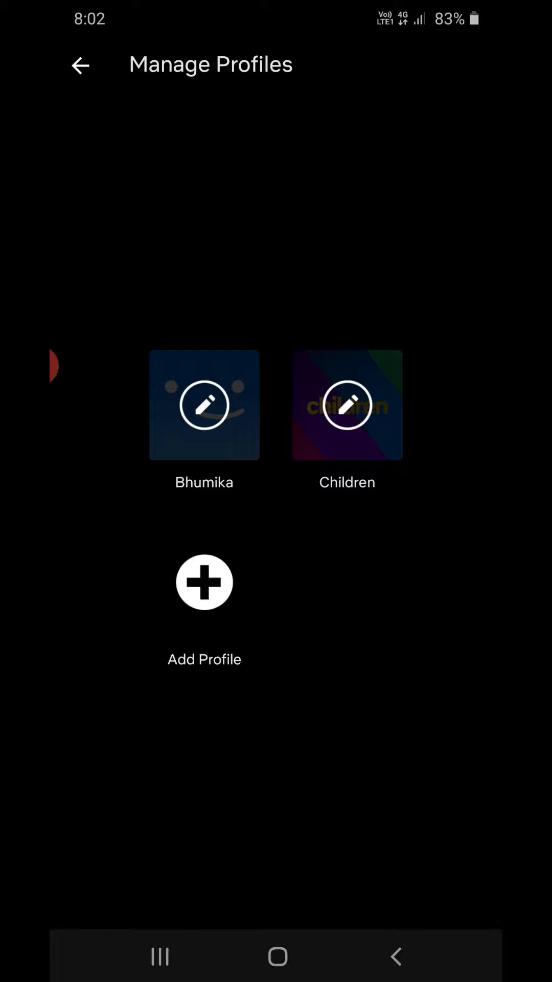
left_click(80, 65)
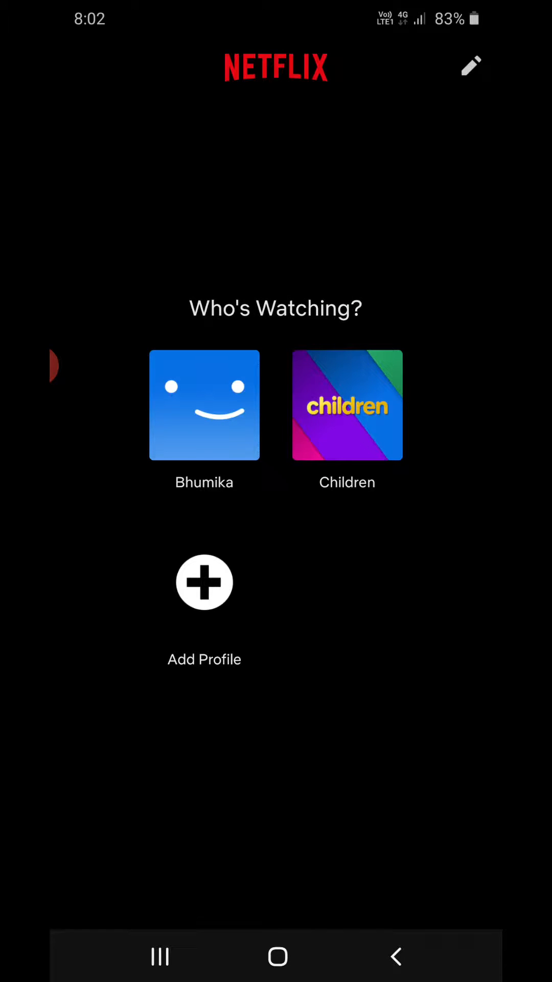